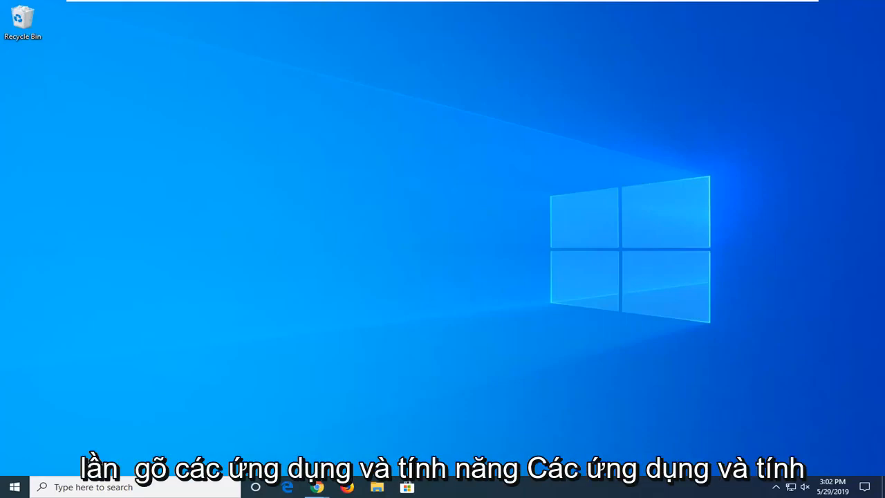
Search the Start menu for "apps and features" to surface the Apps & features setting.
{"action": "left_click", "coordinate": [14, 487]}
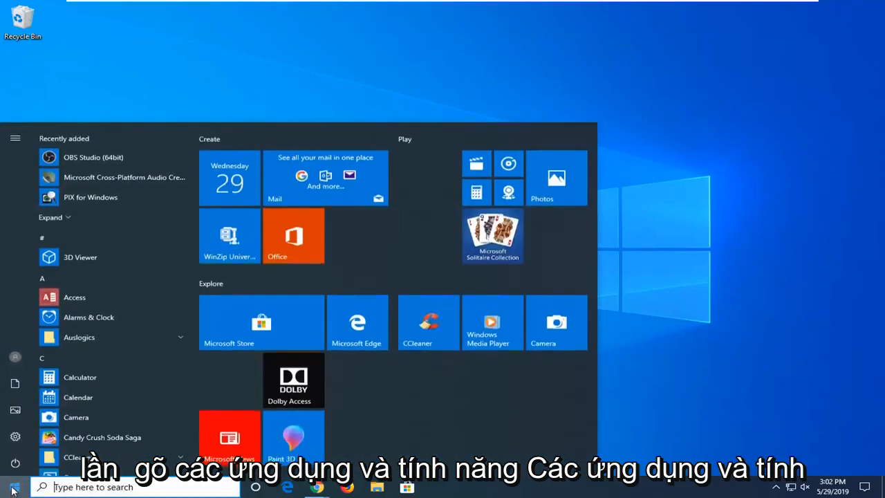
{"action": "left_click", "coordinate": [12, 486]}
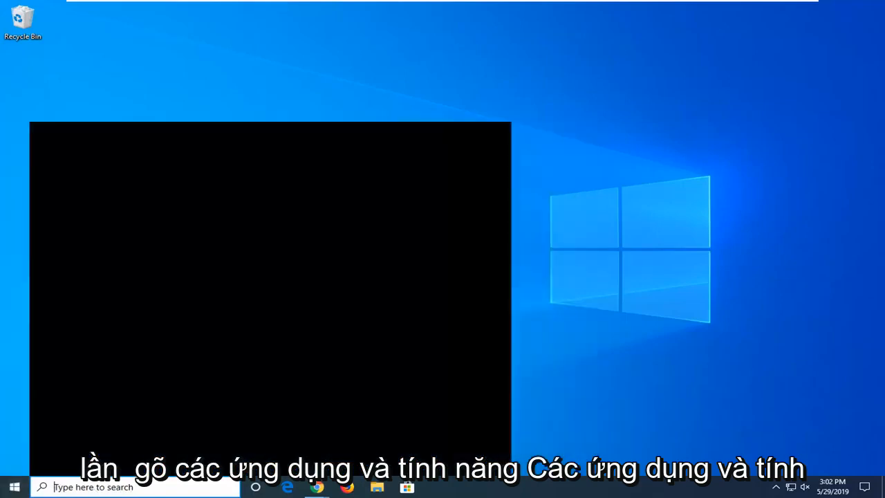
{"action": "type", "text": "apps and features"}
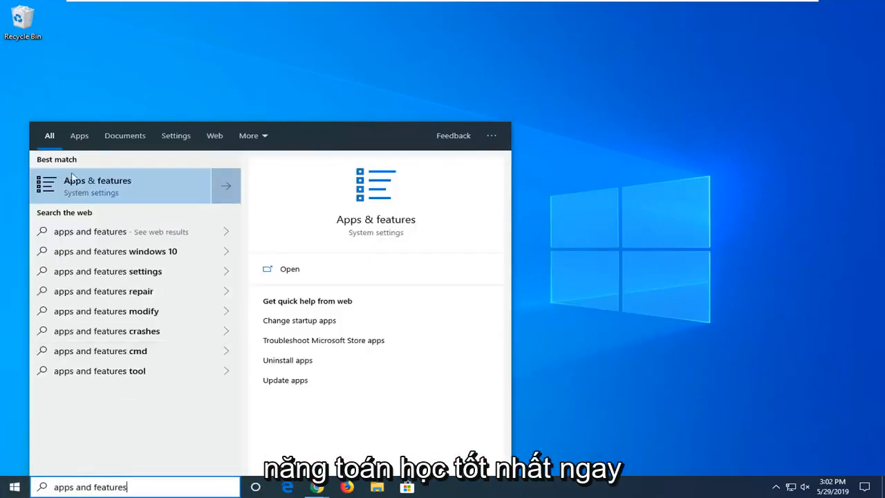
{"action": "mouse_move", "coordinate": [145, 191]}
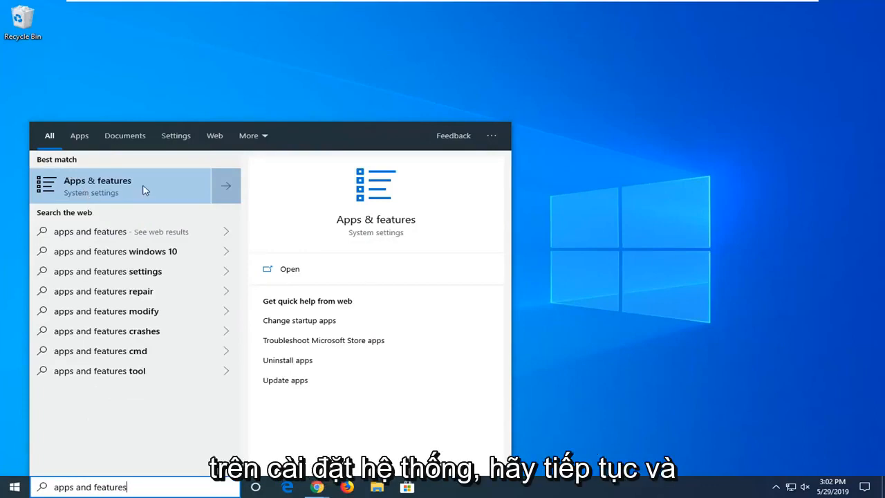
Go to Apps & features and filter the app list by "store" to find Microsoft Store.
{"action": "left_click", "coordinate": [96, 185]}
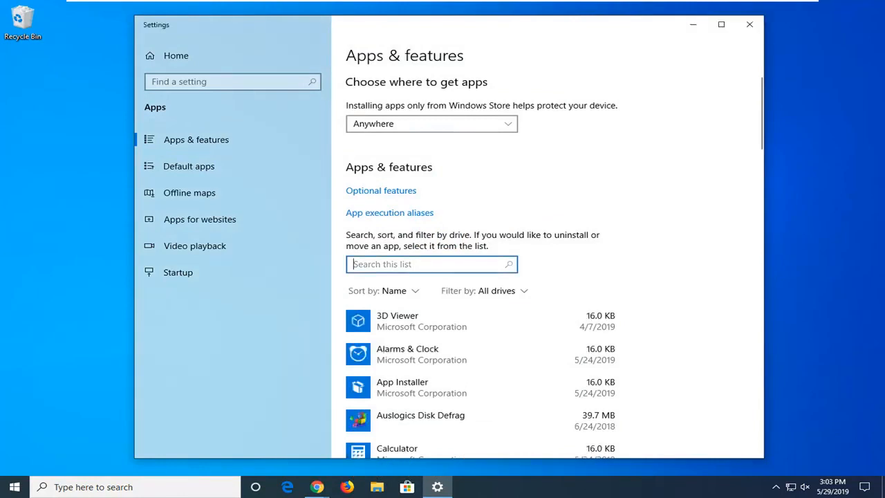
{"action": "type", "text": "s"}
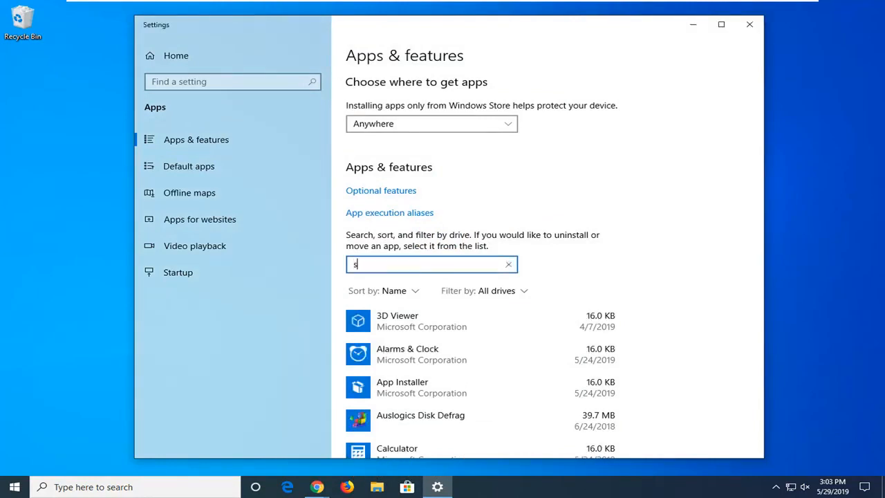
{"action": "type", "text": "tore"}
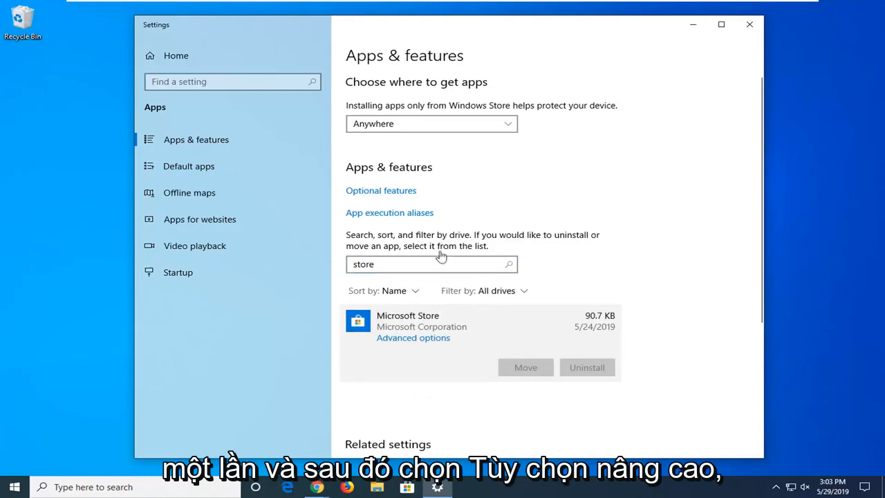
Reset the Microsoft Store app from its Advanced options and confirm the reset.
{"action": "left_click", "coordinate": [412, 337]}
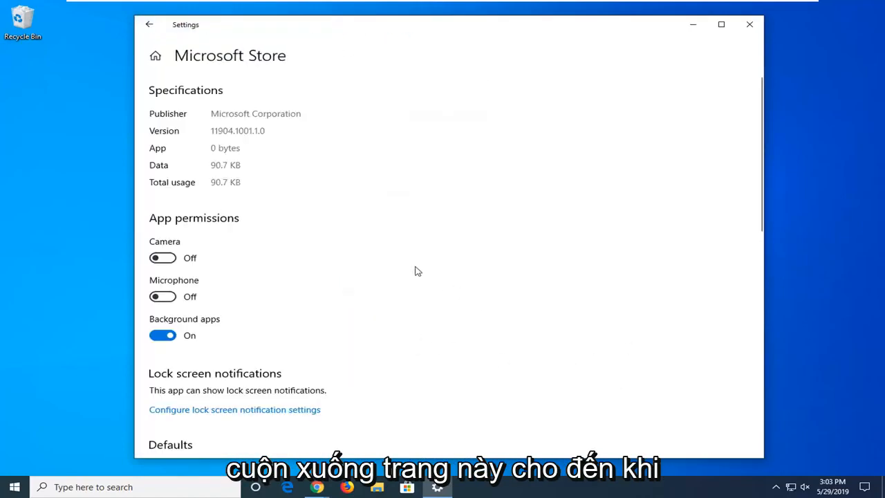
{"action": "scroll", "scroll_direction": "down", "scroll_amount": 3}
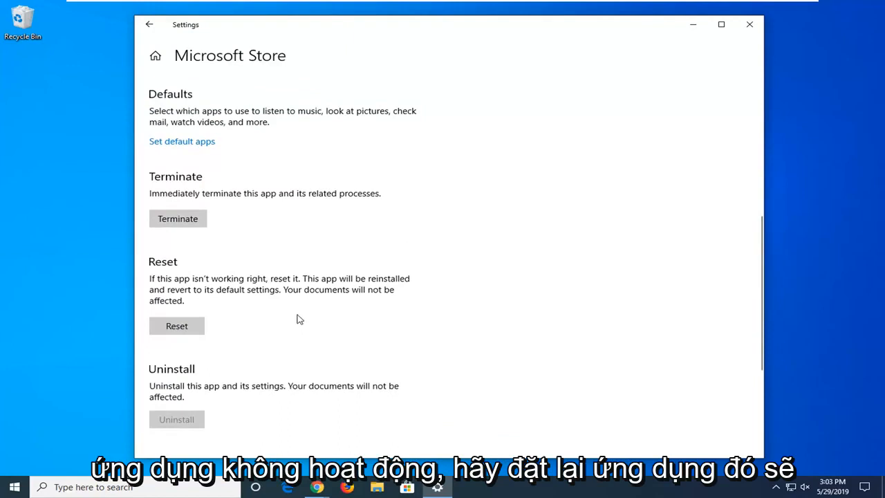
{"action": "mouse_move", "coordinate": [187, 297]}
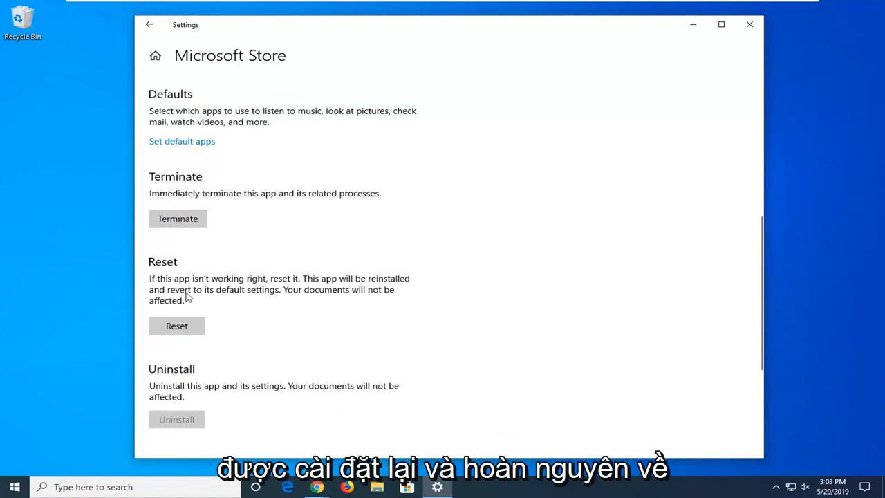
{"action": "mouse_move", "coordinate": [201, 318]}
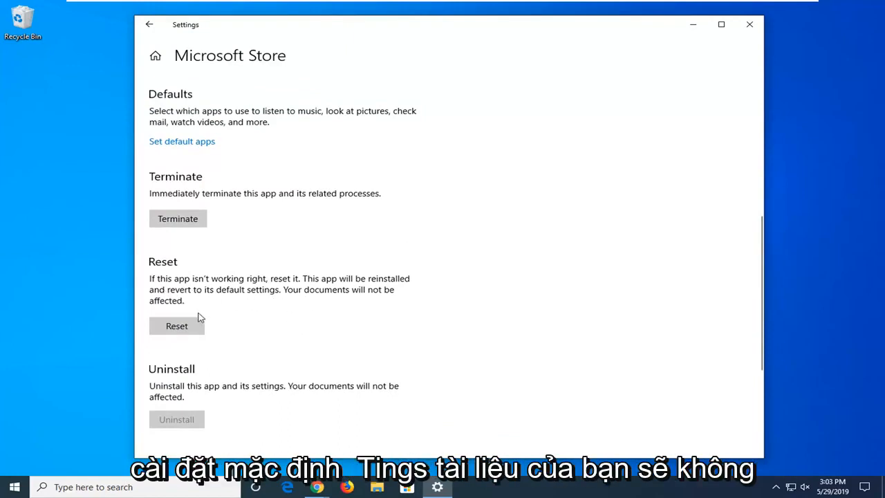
{"action": "left_click", "coordinate": [177, 326]}
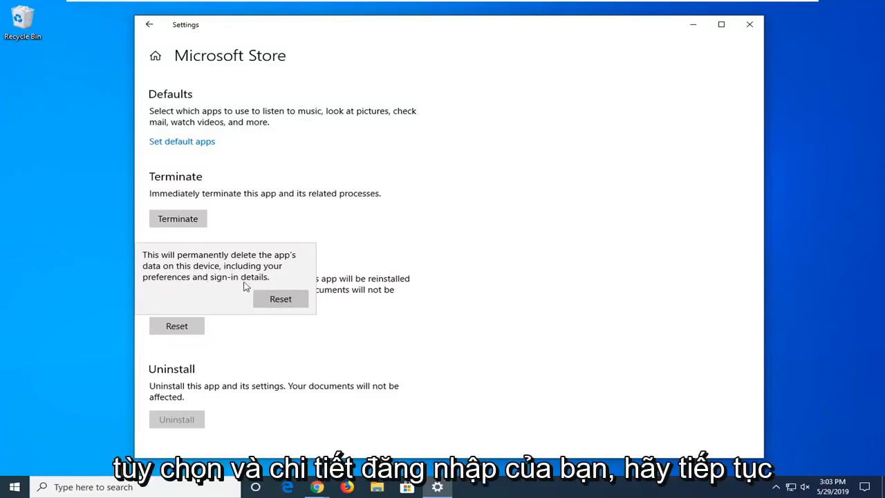
{"action": "left_click", "coordinate": [279, 298]}
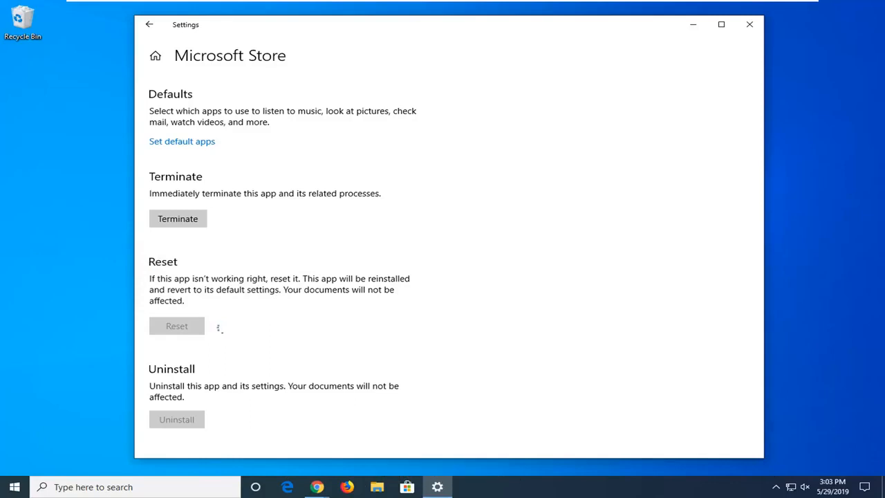
{"action": "mouse_move", "coordinate": [218, 326]}
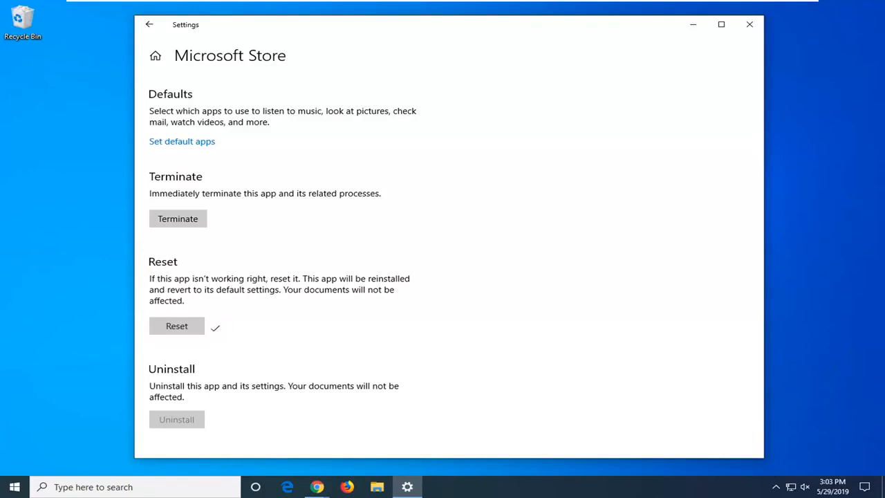
{"action": "mouse_move", "coordinate": [365, 324]}
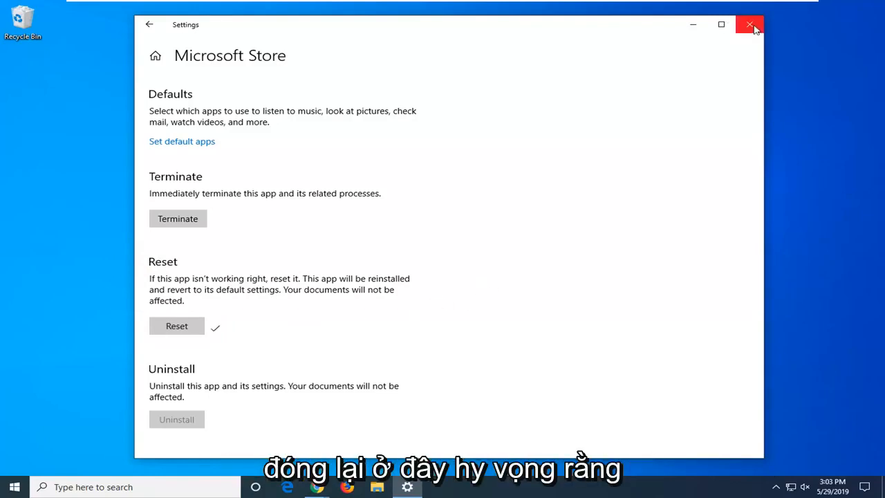
Close Settings and launch regedit from a Start menu search, reaching the UAC prompt.
{"action": "left_click", "coordinate": [749, 25]}
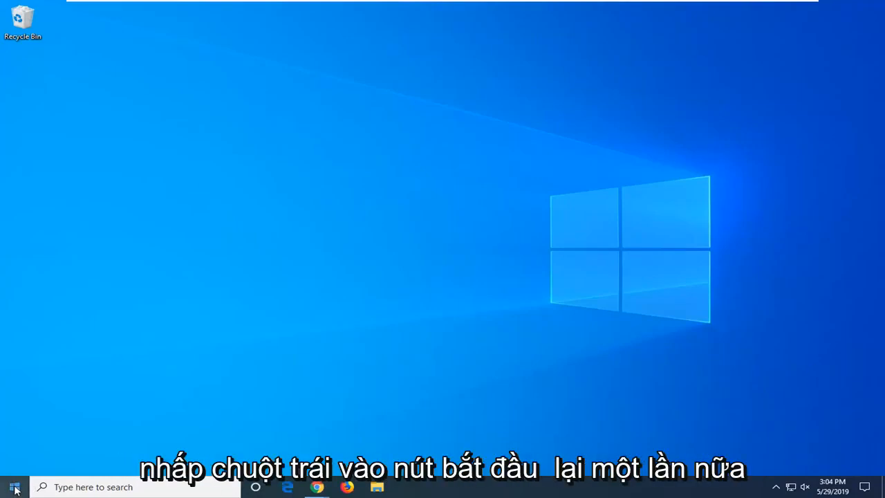
{"action": "left_click", "coordinate": [14, 486]}
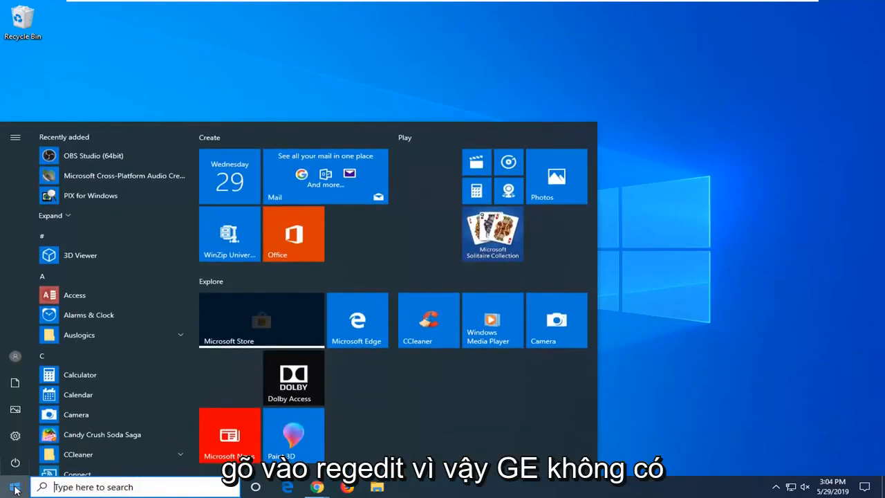
{"action": "type", "text": "regedit"}
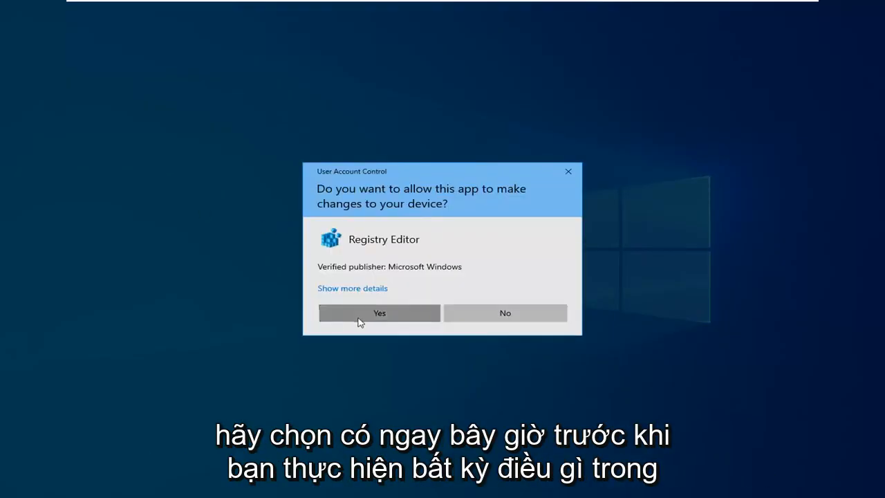
Allow Registry Editor and export the entire registry (All range) as a backup file.
{"action": "left_click", "coordinate": [379, 312]}
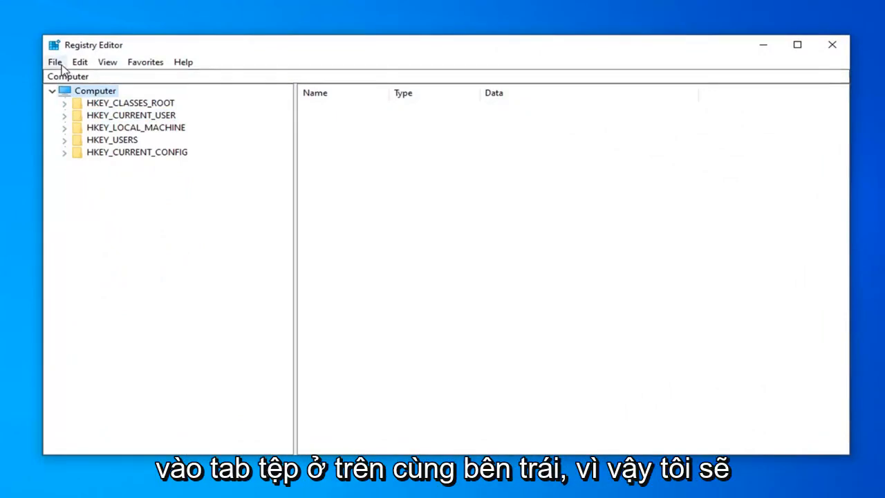
{"action": "left_click", "coordinate": [54, 61]}
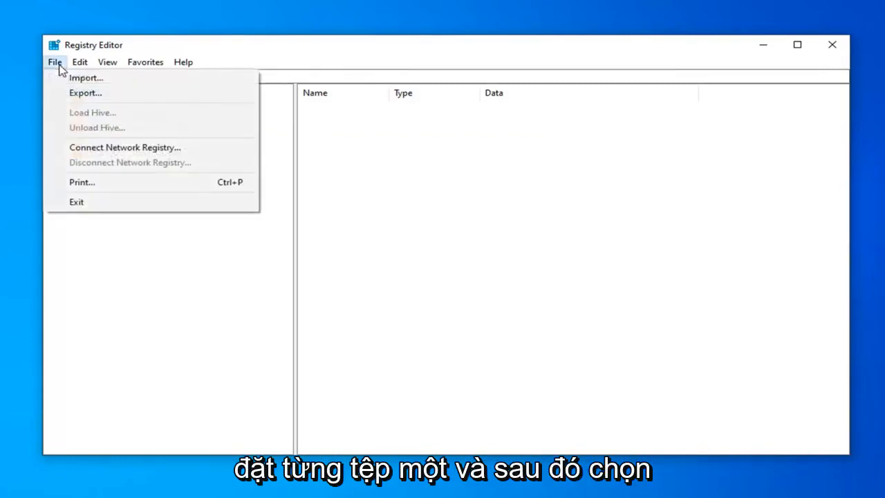
{"action": "mouse_move", "coordinate": [86, 92]}
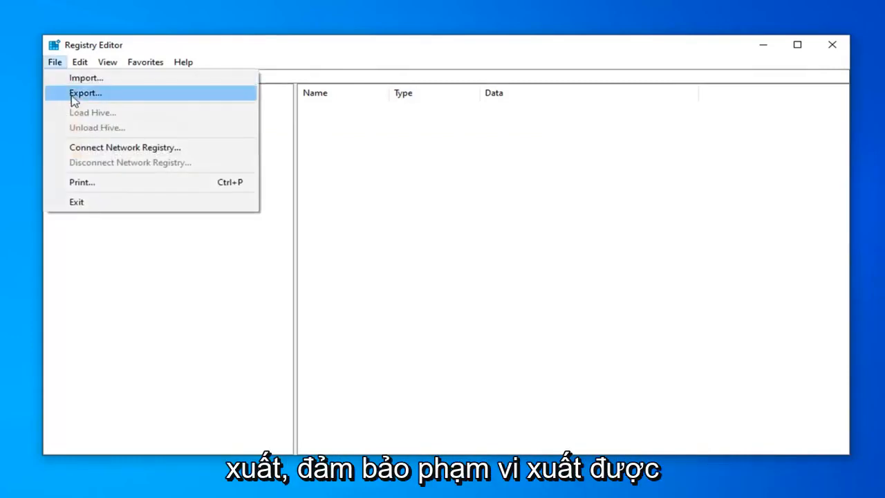
{"action": "left_click", "coordinate": [85, 93]}
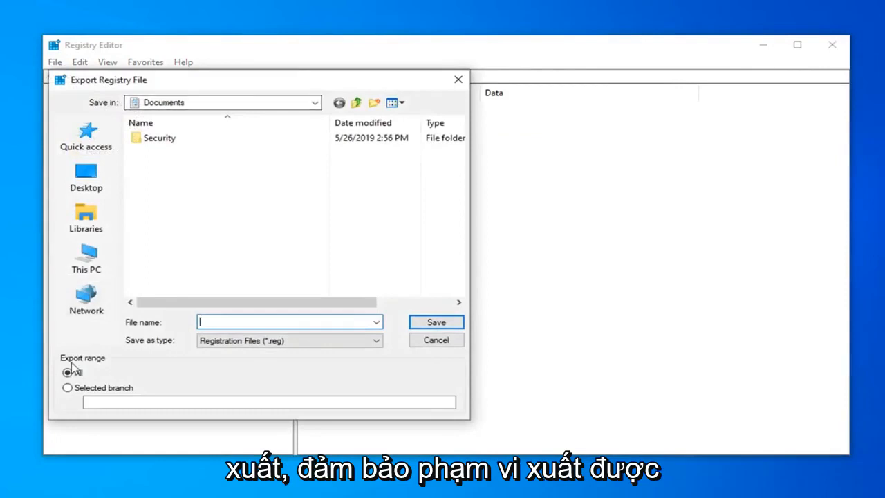
{"action": "left_click", "coordinate": [68, 372]}
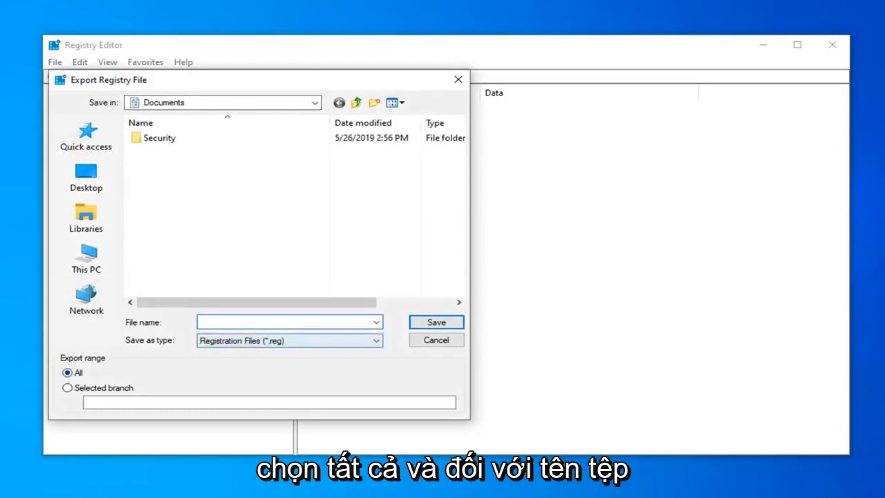
{"action": "left_click", "coordinate": [283, 322]}
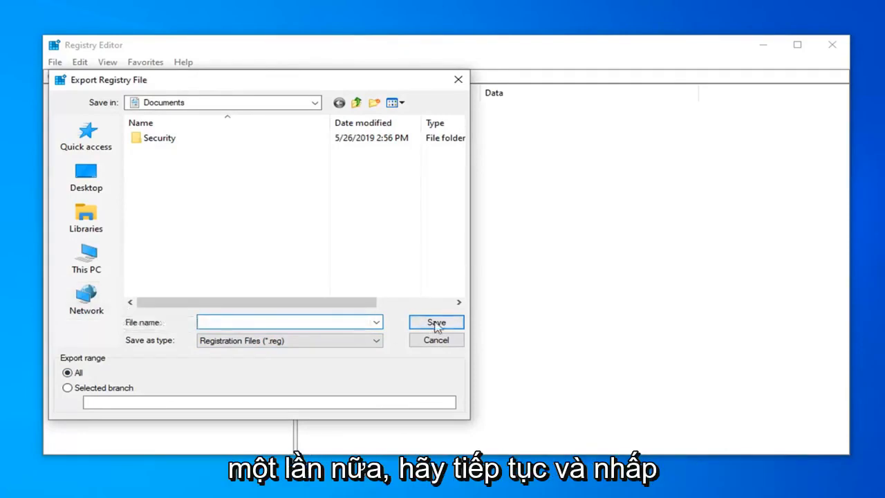
{"action": "left_click", "coordinate": [435, 322]}
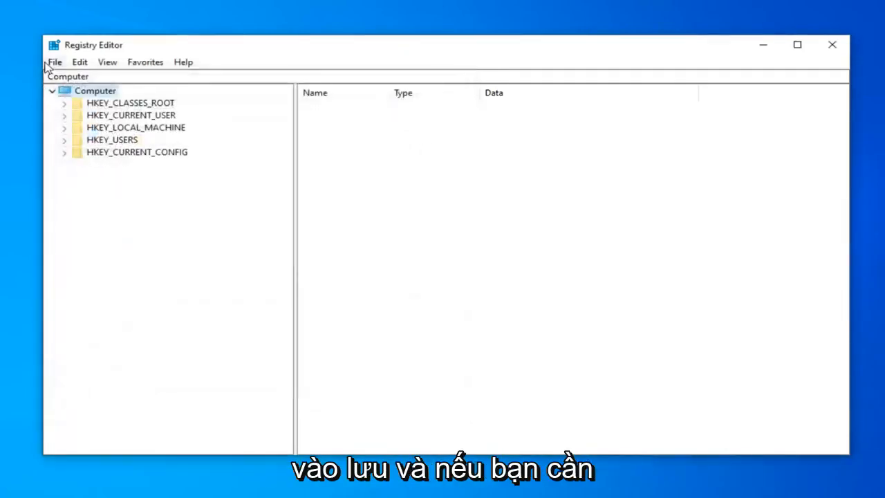
Bring up the Import Registry File dialog from the File menu.
{"action": "left_click", "coordinate": [53, 61]}
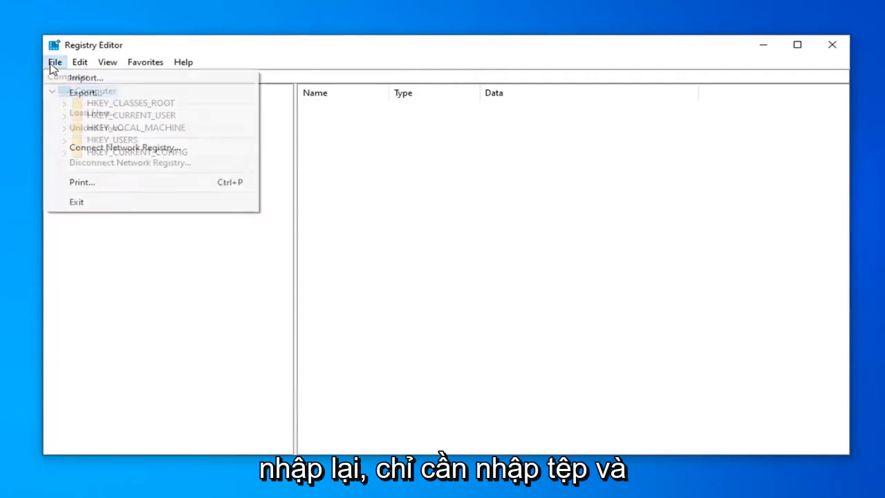
{"action": "left_click", "coordinate": [86, 78]}
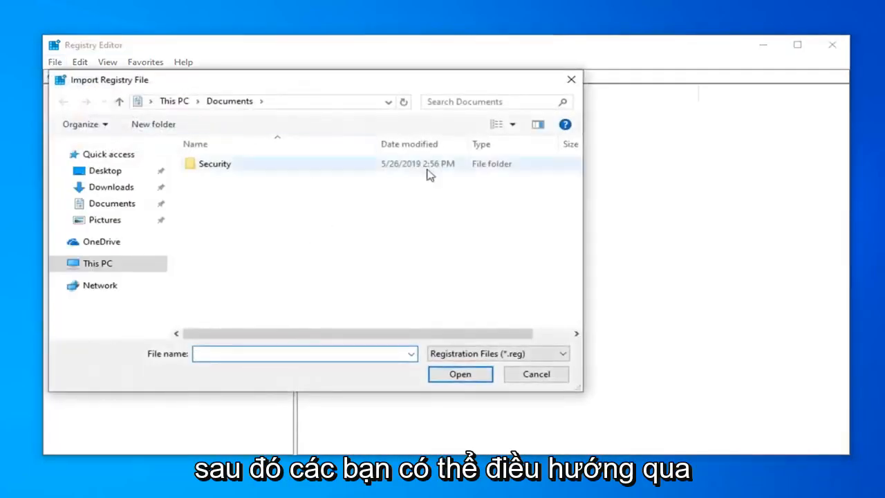
Cancel the import, expand HKEY_CLASSES_ROOT and select the .exe key showing default exefile.
{"action": "left_click", "coordinate": [537, 374]}
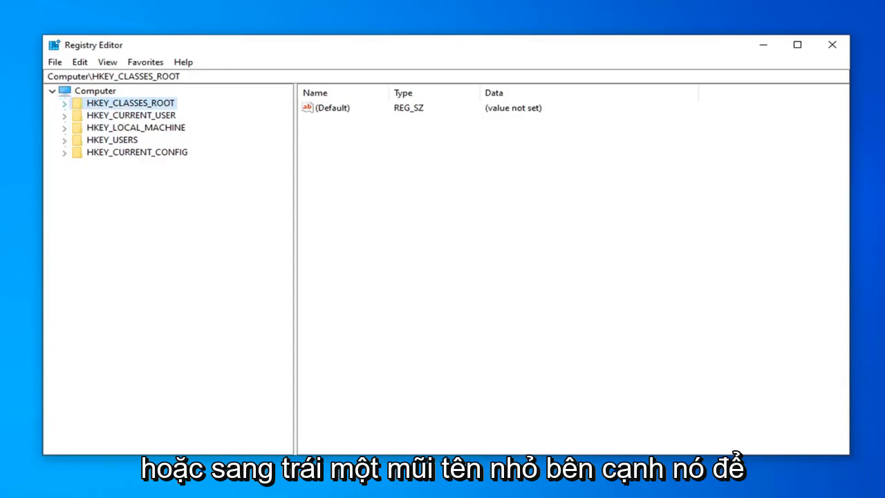
{"action": "left_click", "coordinate": [63, 102]}
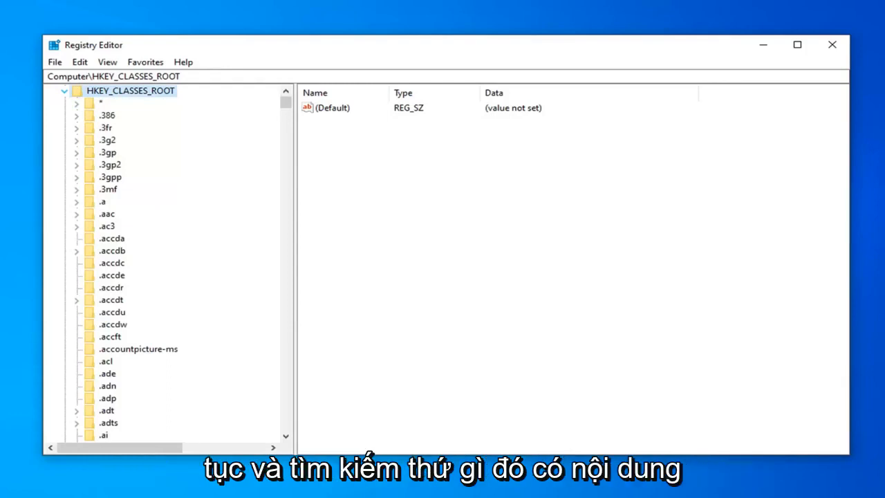
{"action": "mouse_move", "coordinate": [174, 309]}
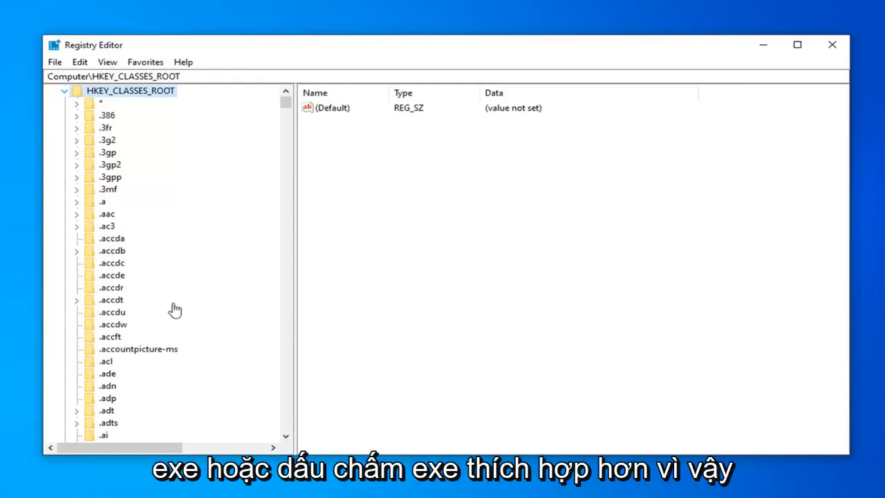
{"action": "left_click", "coordinate": [112, 312]}
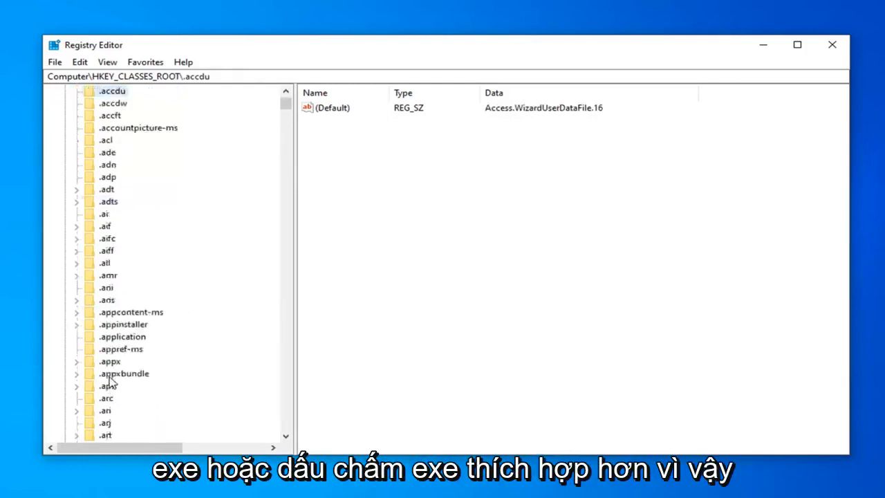
{"action": "scroll", "scroll_direction": "down", "scroll_amount": 3}
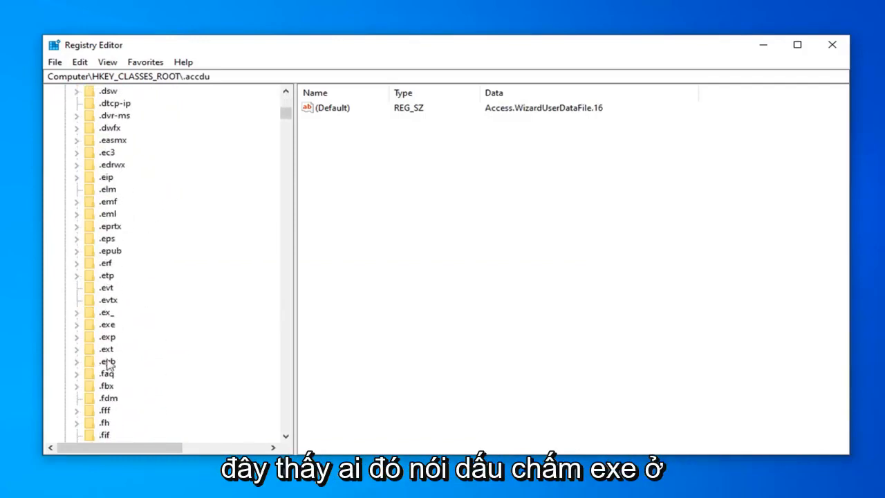
{"action": "left_click", "coordinate": [108, 323]}
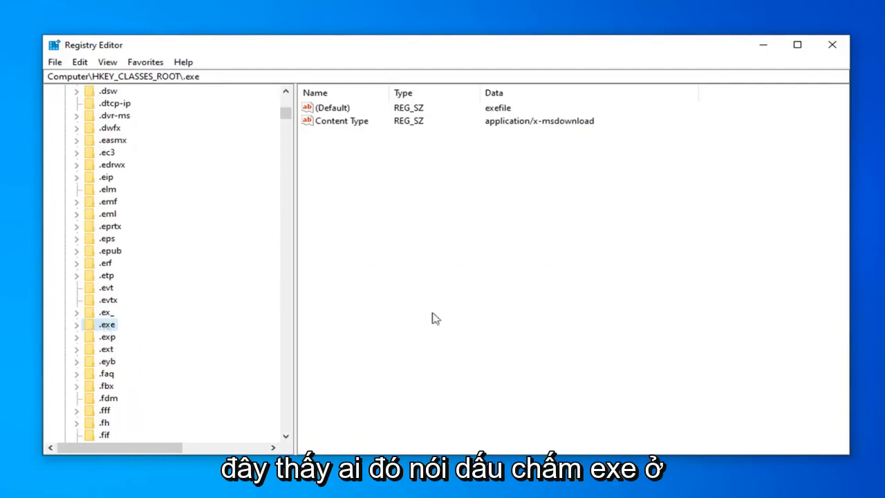
{"action": "mouse_move", "coordinate": [442, 121]}
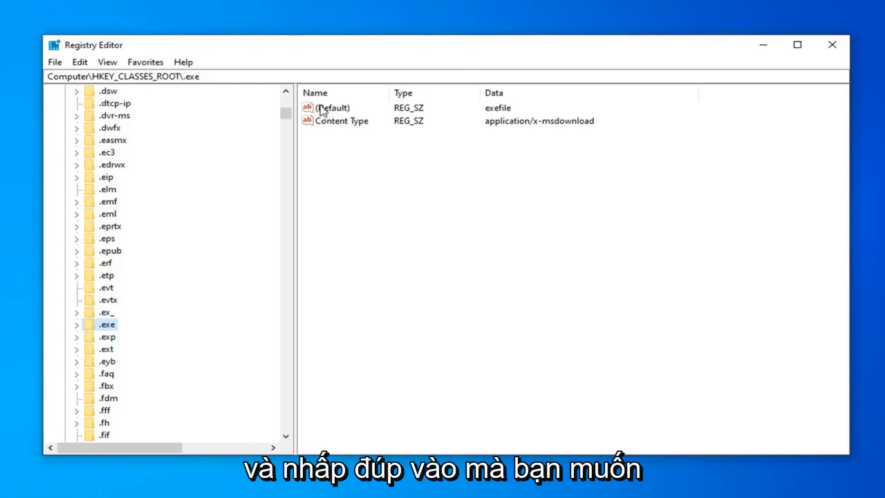
{"action": "double_click", "coordinate": [333, 108]}
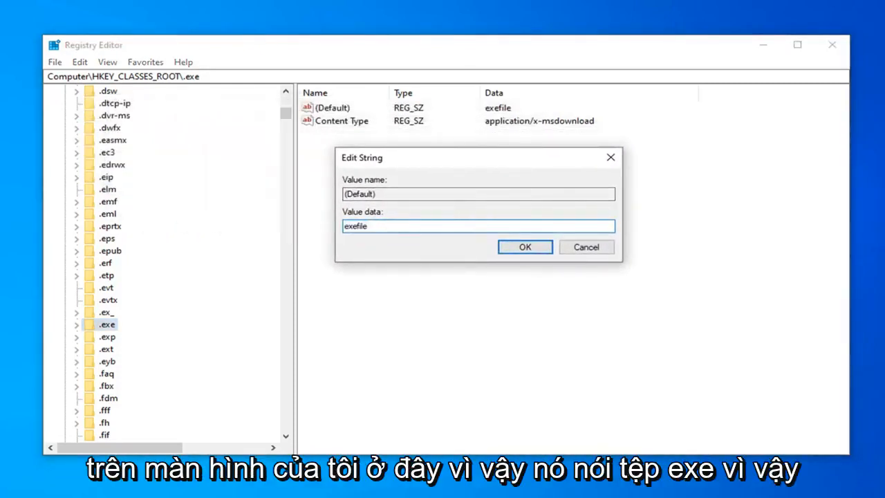
{"action": "left_click", "coordinate": [478, 226]}
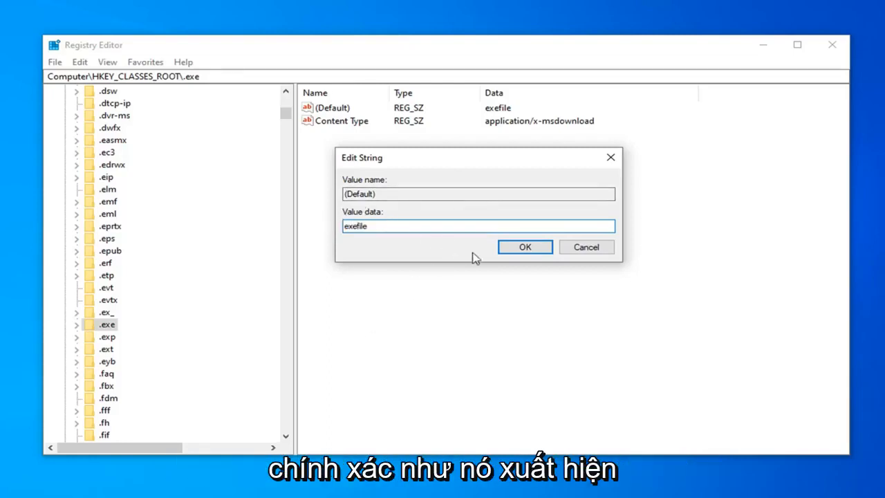
{"action": "left_click", "coordinate": [524, 246]}
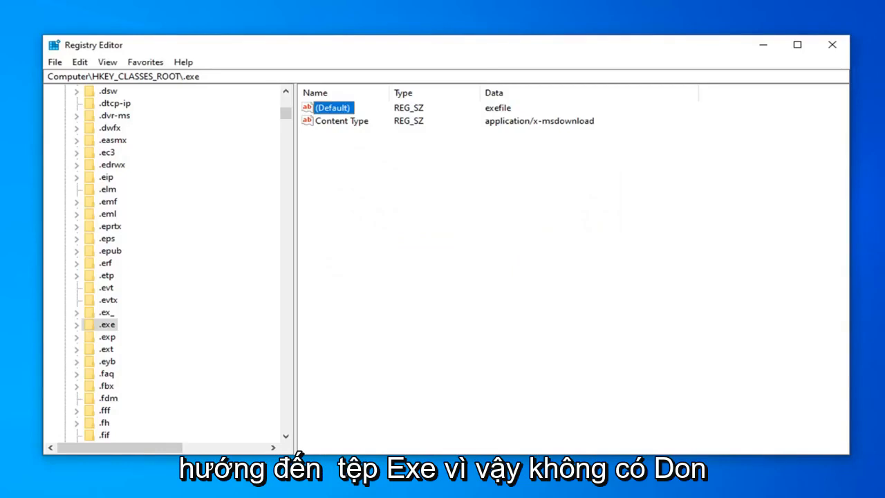
{"action": "mouse_move", "coordinate": [518, 354]}
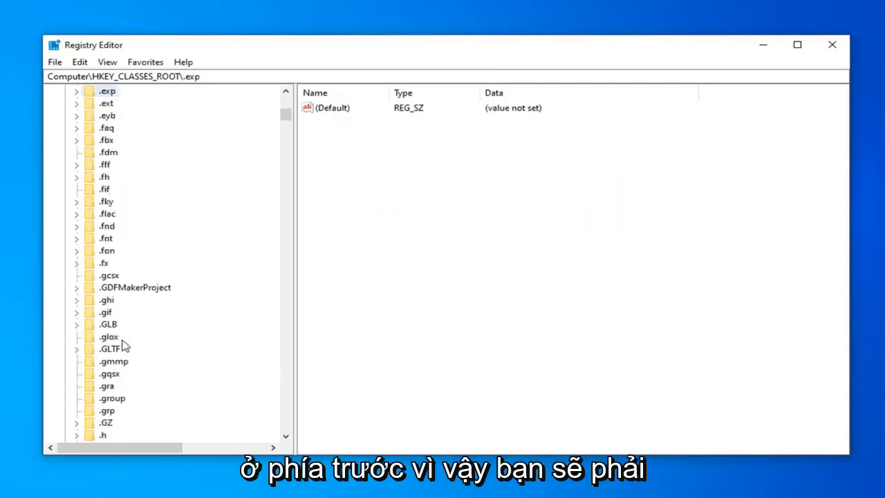
Scroll the HKEY_CLASSES_ROOT tree far down past the extensions to the Excel keys.
{"action": "scroll", "scroll_direction": "down", "scroll_amount": 3}
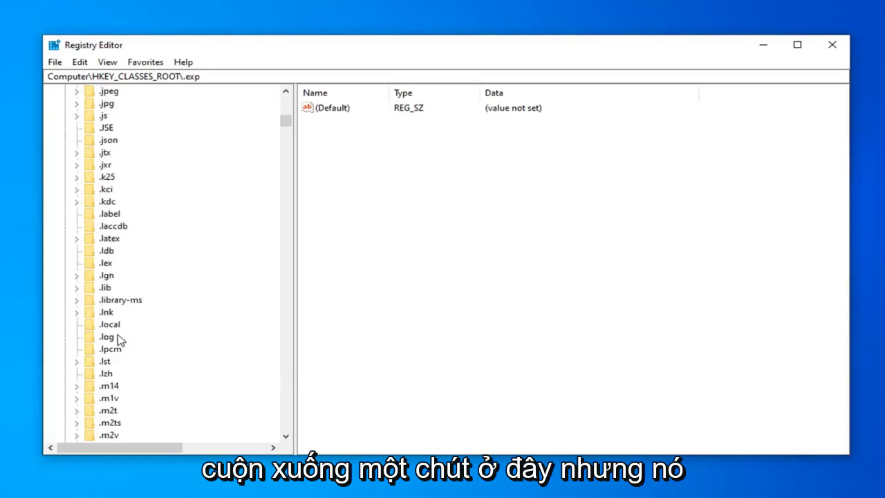
{"action": "scroll", "scroll_direction": "down", "scroll_amount": 3}
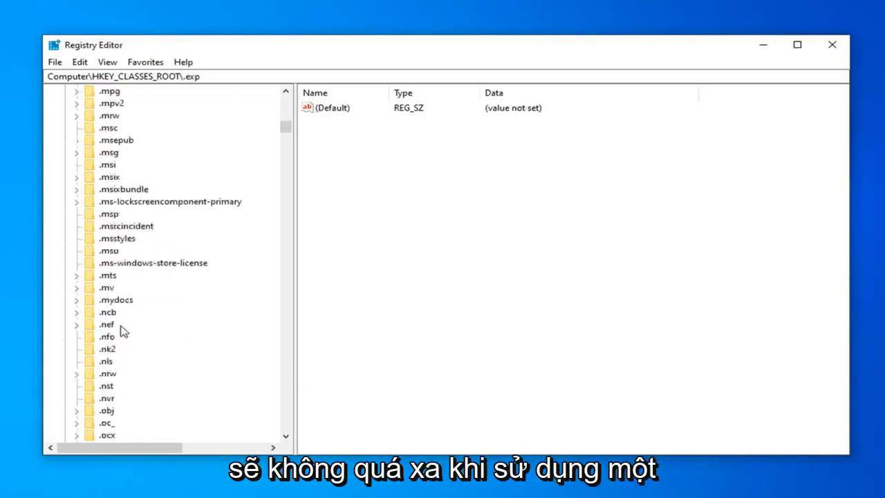
{"action": "left_click_drag", "start_coordinate": [284, 124], "coordinate": [284, 153]}
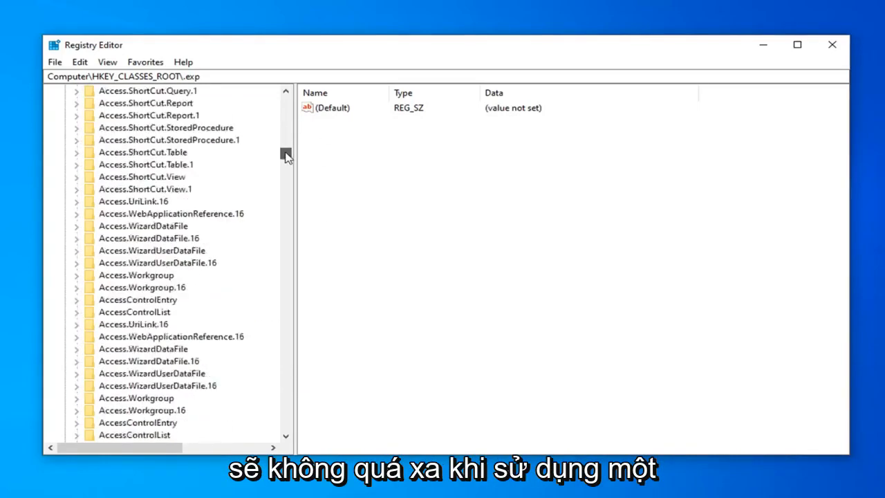
{"action": "scroll", "scroll_direction": "down", "scroll_amount": 3}
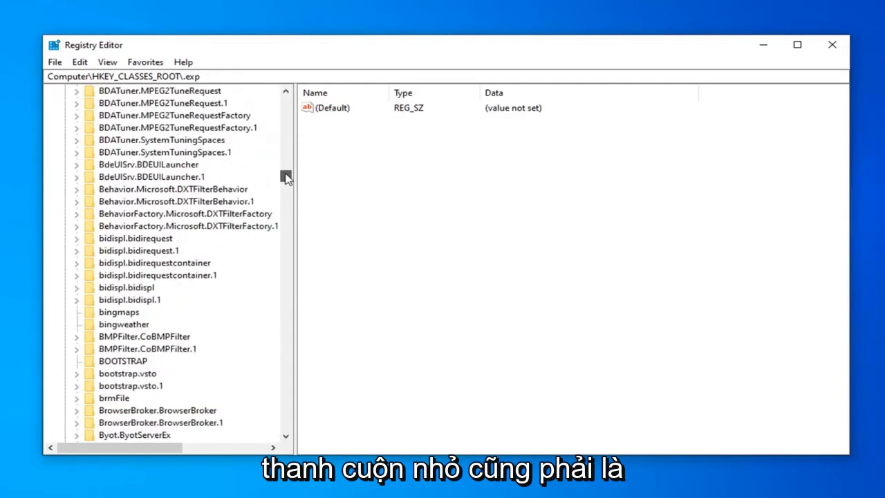
{"action": "left_click_drag", "start_coordinate": [285, 176], "coordinate": [285, 249]}
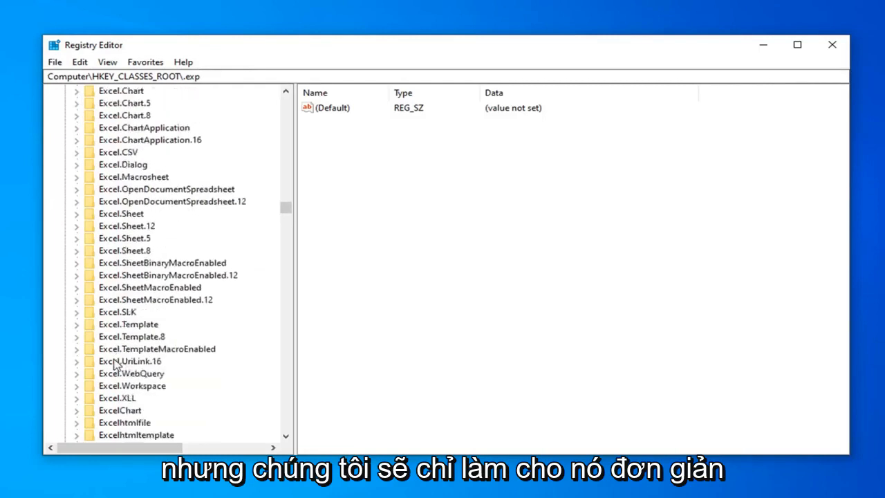
{"action": "scroll", "scroll_direction": "down", "scroll_amount": 3}
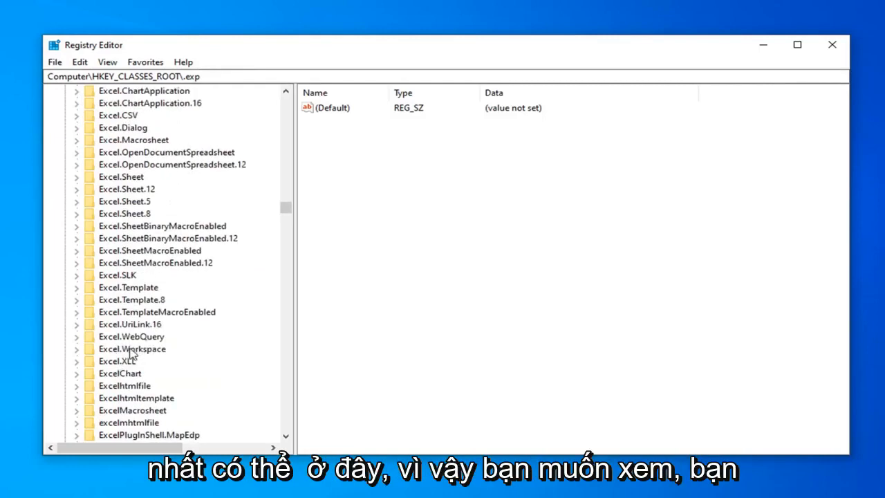
Start a registry Find for exefile limited to Keys, with Values and Data unchecked.
{"action": "left_click", "coordinate": [107, 61]}
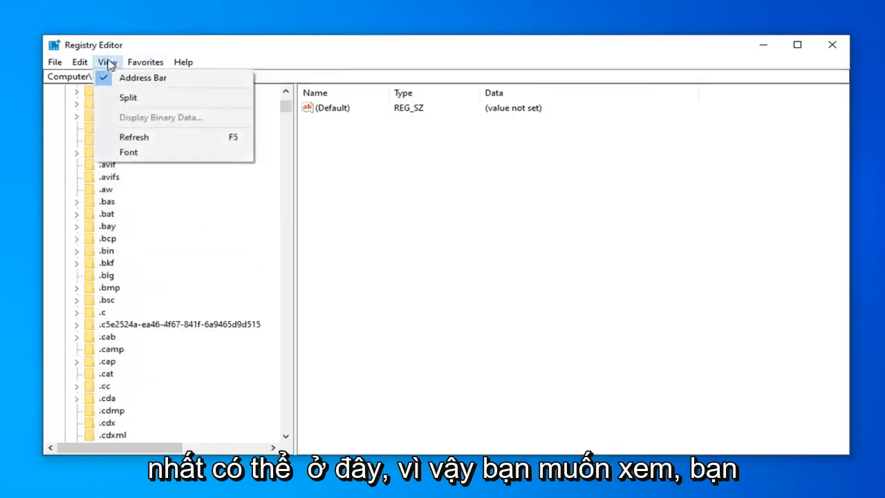
{"action": "left_click", "coordinate": [79, 61]}
{"action": "type", "text": "exefile"}
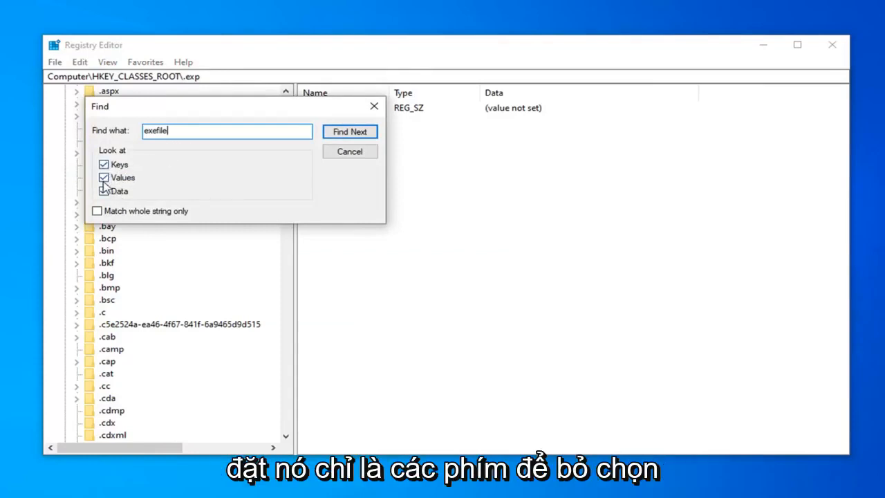
{"action": "left_click", "coordinate": [104, 177]}
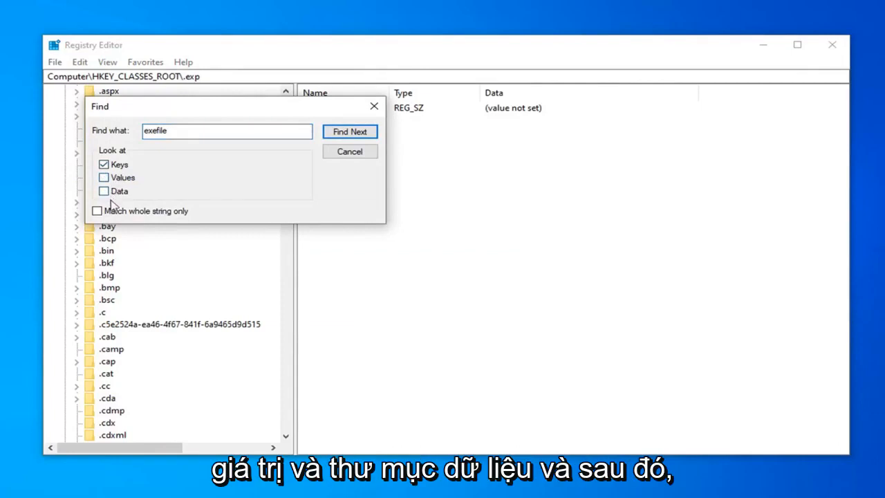
{"action": "left_click", "coordinate": [350, 131]}
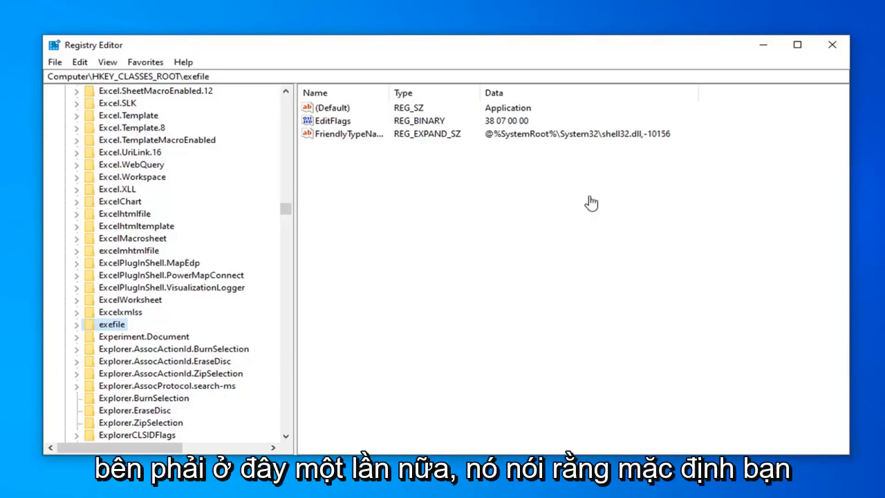
{"action": "mouse_move", "coordinate": [338, 118]}
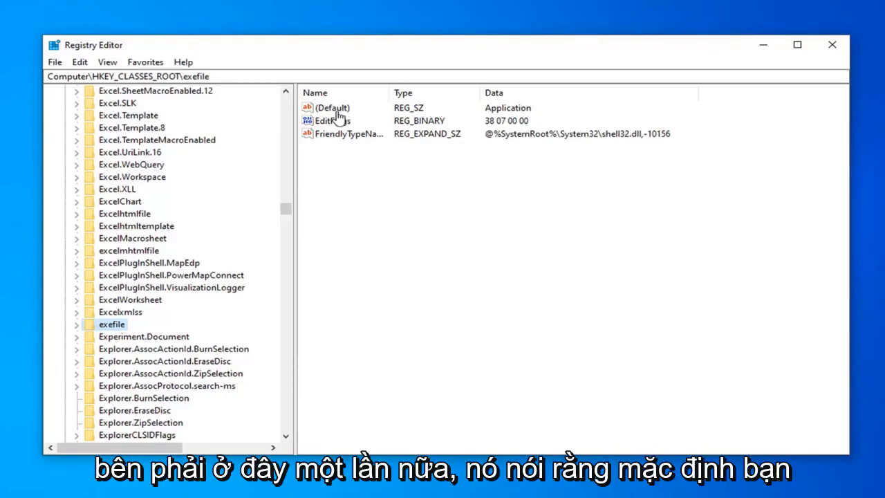
Inspect the exefile key's (Default) value to confirm it reads Application.
{"action": "double_click", "coordinate": [332, 108]}
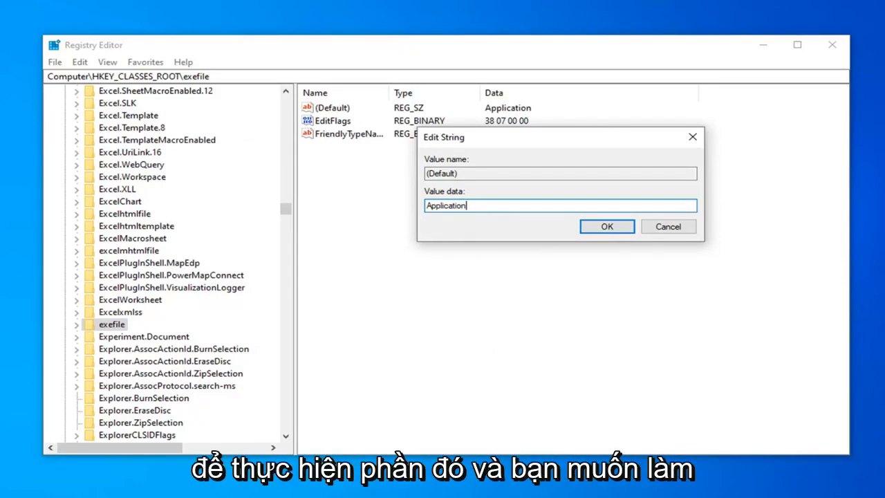
{"action": "mouse_move", "coordinate": [751, 175]}
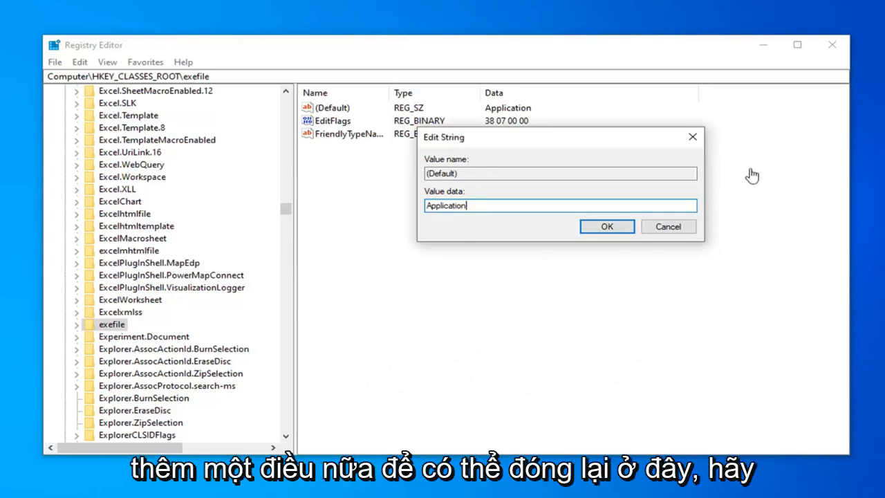
{"action": "mouse_move", "coordinate": [726, 179]}
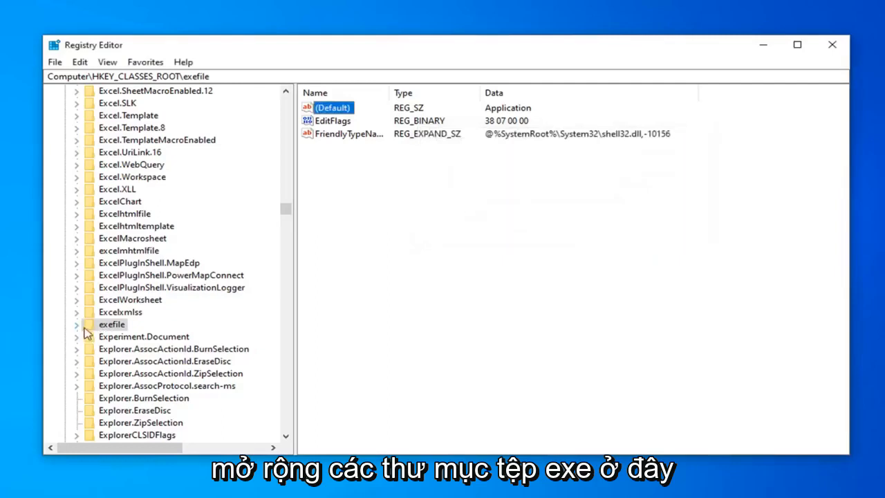
Expand exefile > shell > open and select command, showing default value "%1" %*.
{"action": "left_click", "coordinate": [76, 324]}
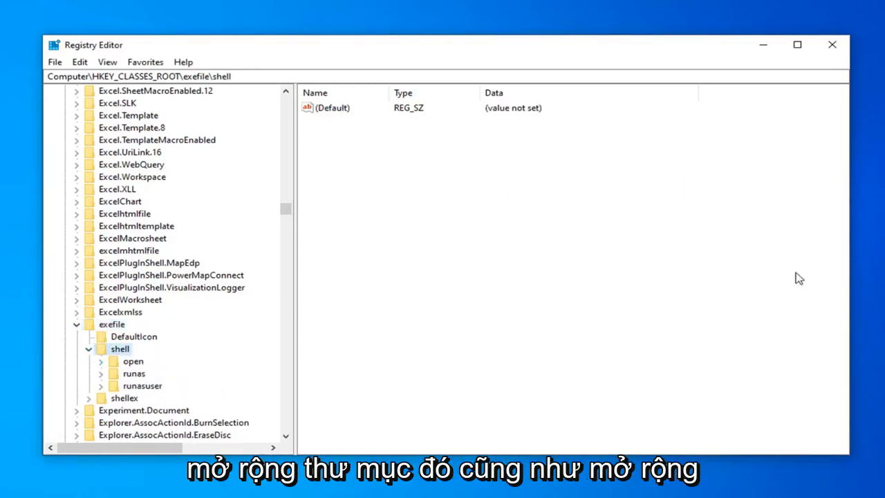
{"action": "left_click", "coordinate": [133, 361]}
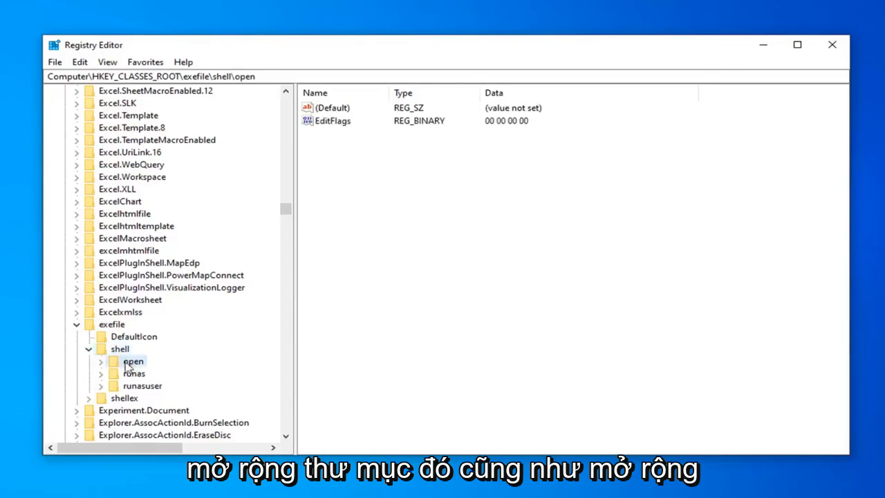
{"action": "left_click", "coordinate": [101, 360]}
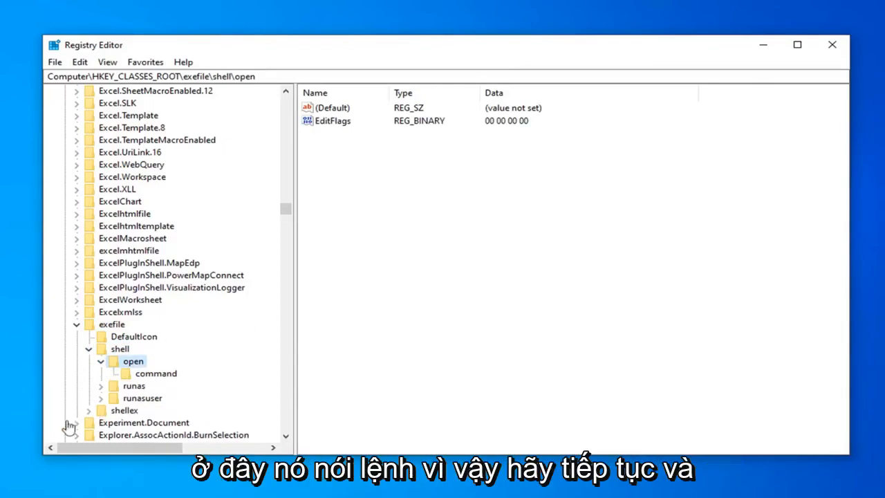
{"action": "left_click", "coordinate": [155, 373]}
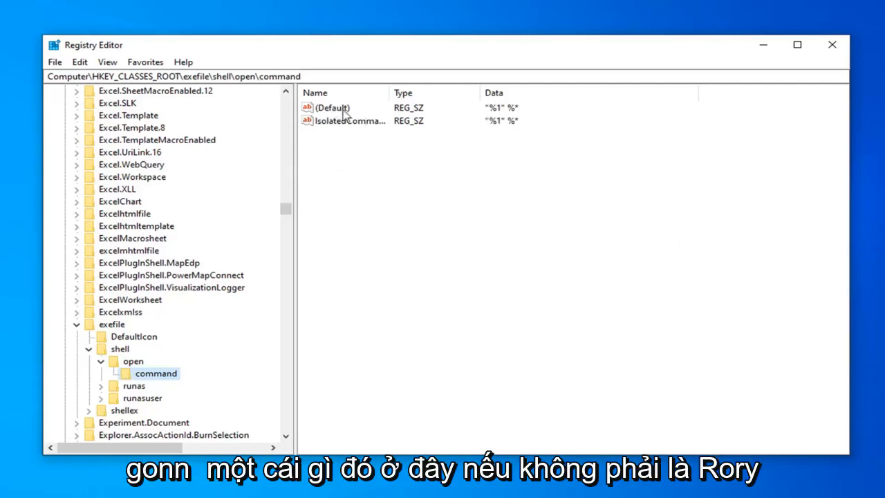
{"action": "double_click", "coordinate": [331, 108]}
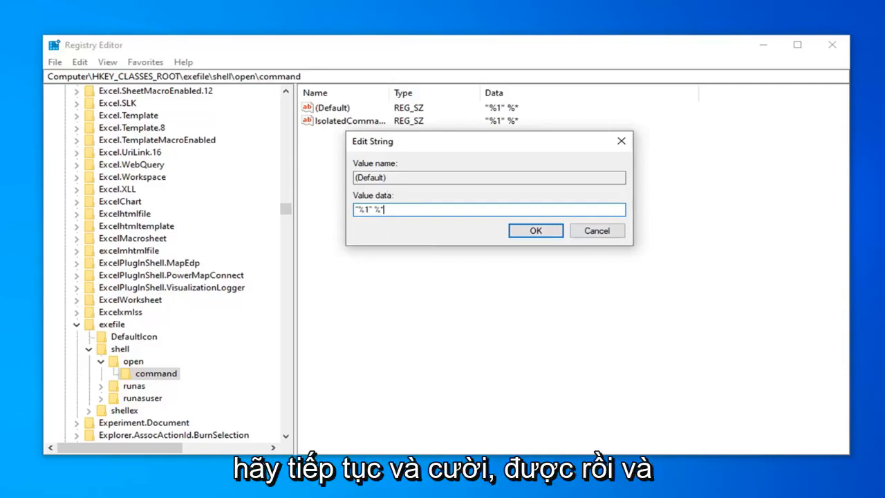
{"action": "left_click", "coordinate": [535, 230]}
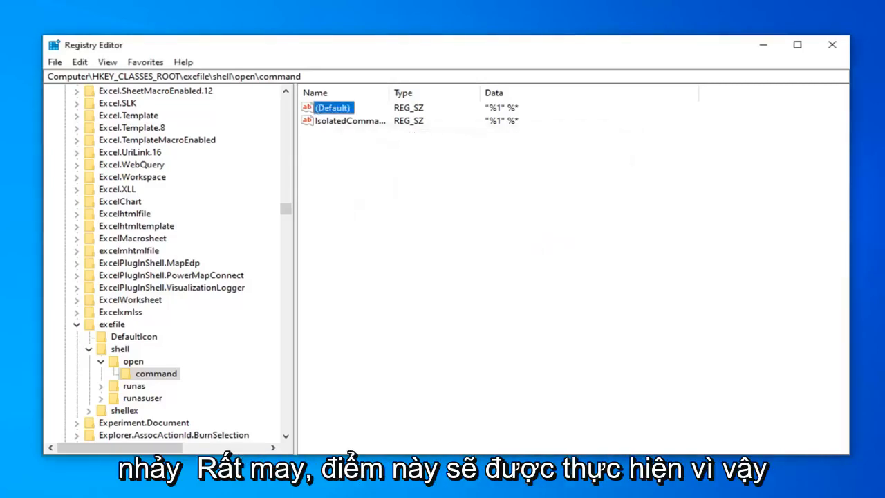